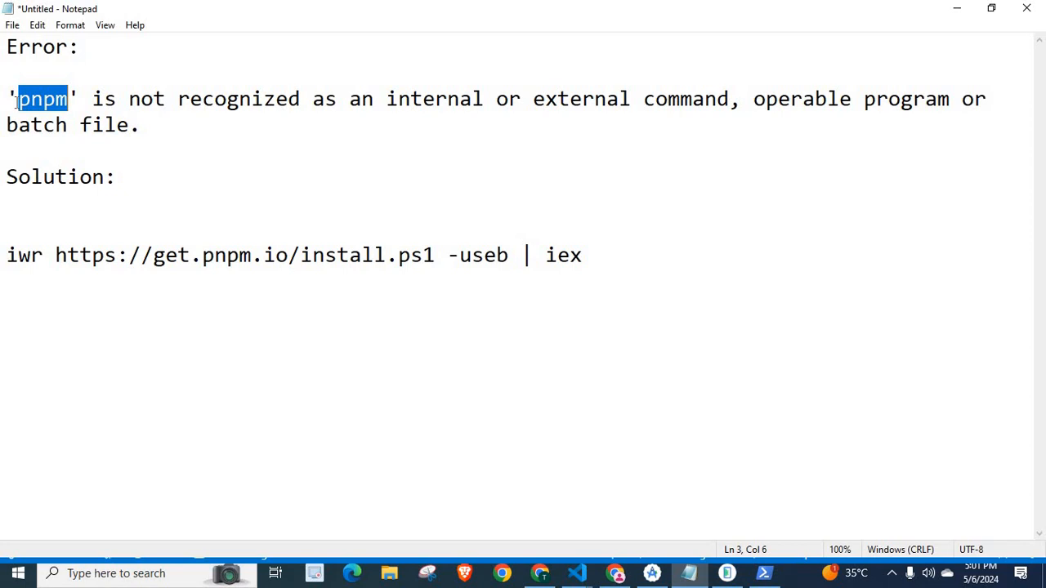
pyautogui.moveTo(218, 117)
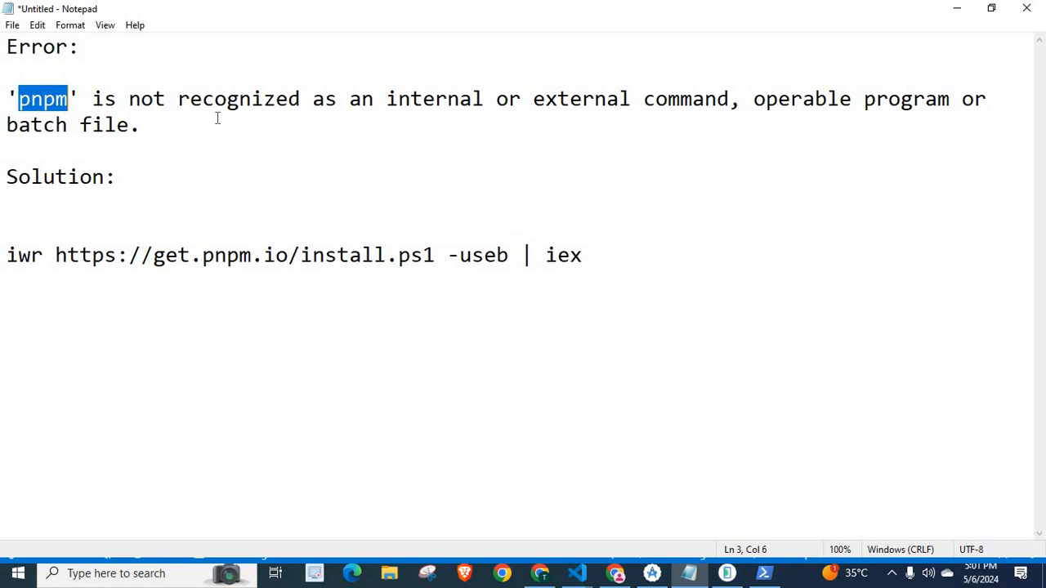
pyautogui.moveTo(121, 133)
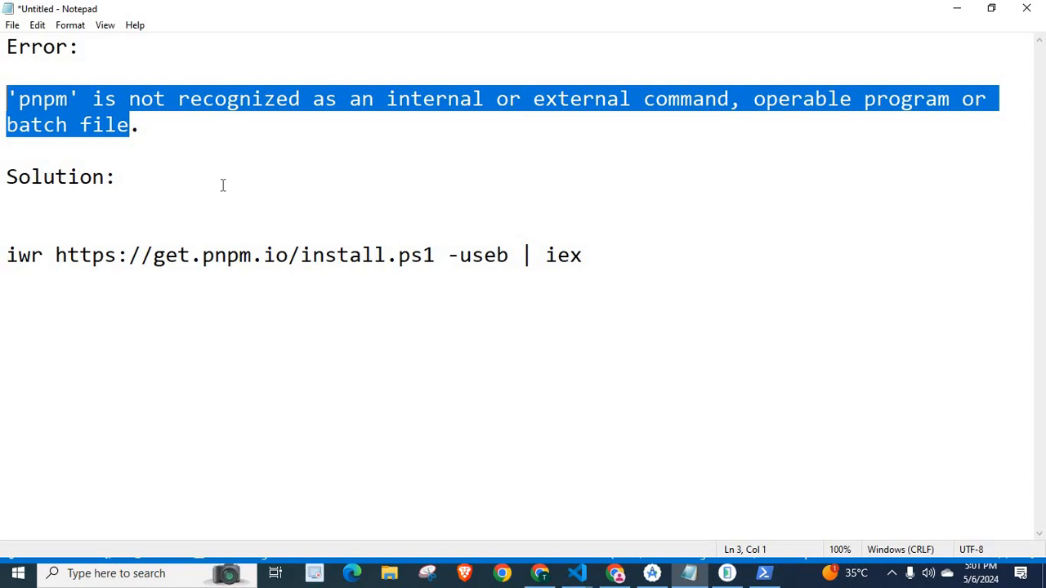
# Select the full 'iwr get.pnpm.io install.ps1 | iex' command line under Solution
pyautogui.click(214, 208)
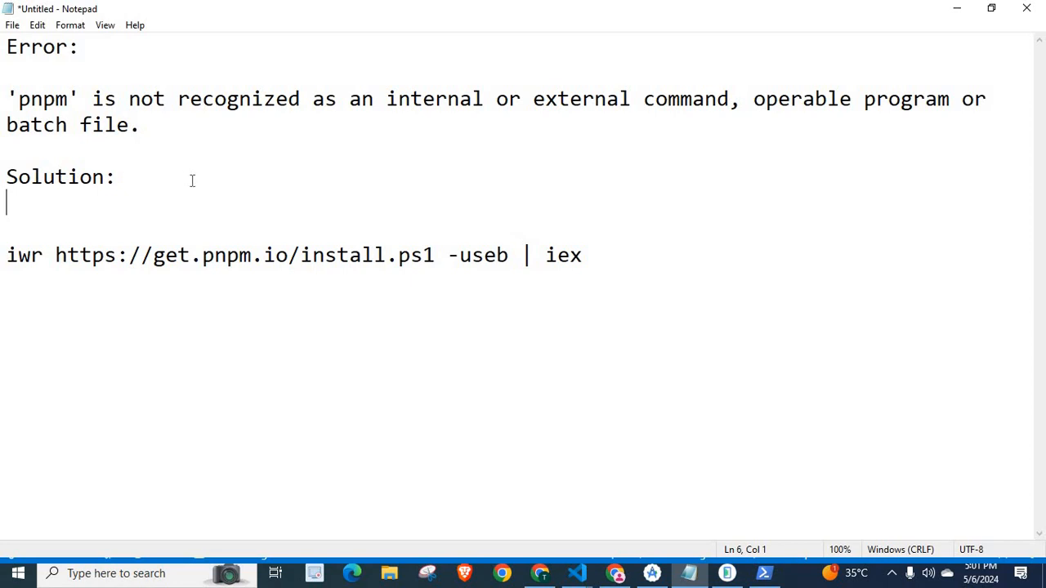
pyautogui.moveTo(269, 181)
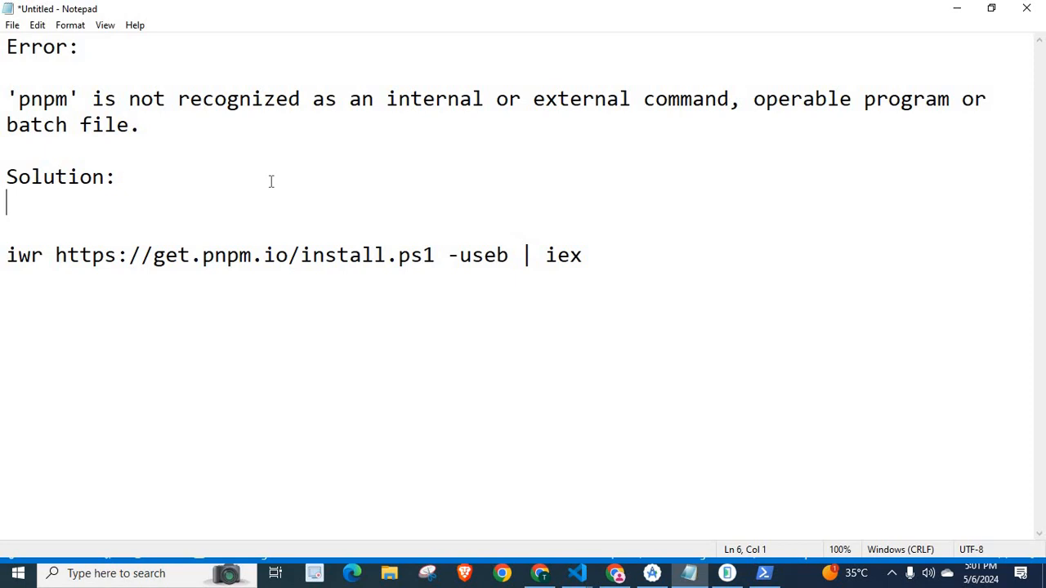
pyautogui.moveTo(343, 220)
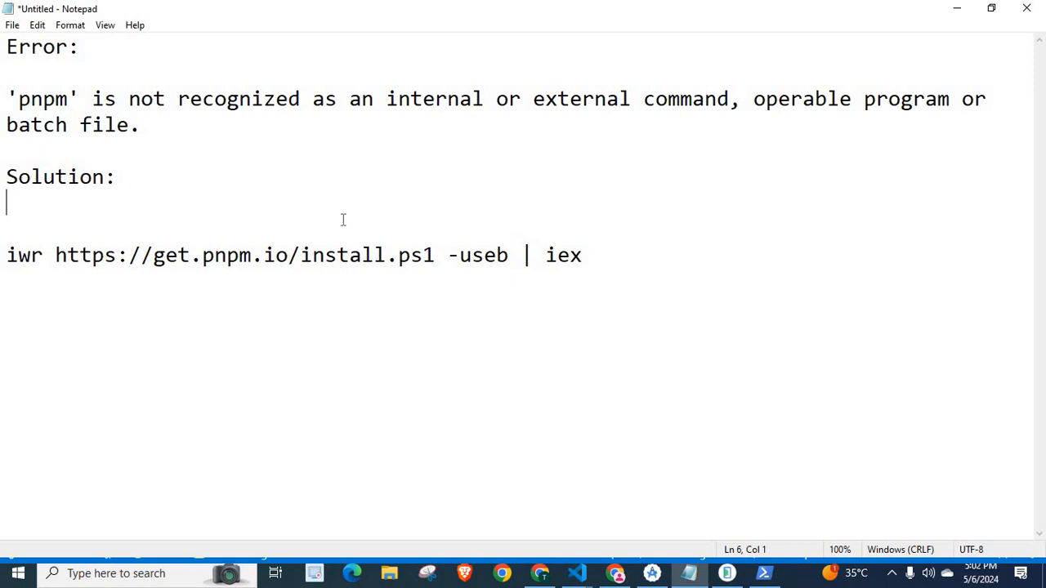
pyautogui.moveTo(750, 548)
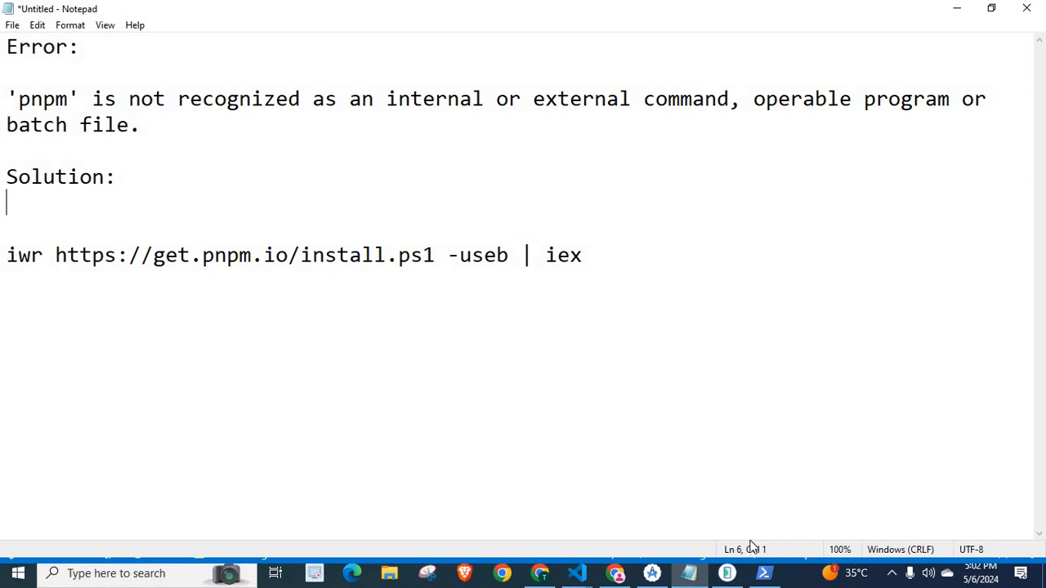
pyautogui.click(764, 573)
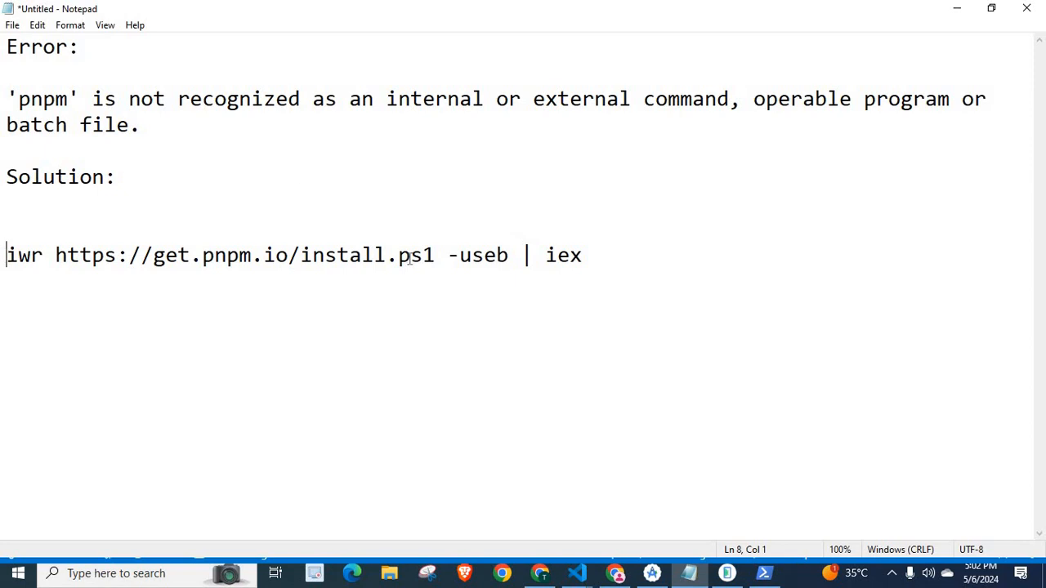
pyautogui.moveTo(572, 270)
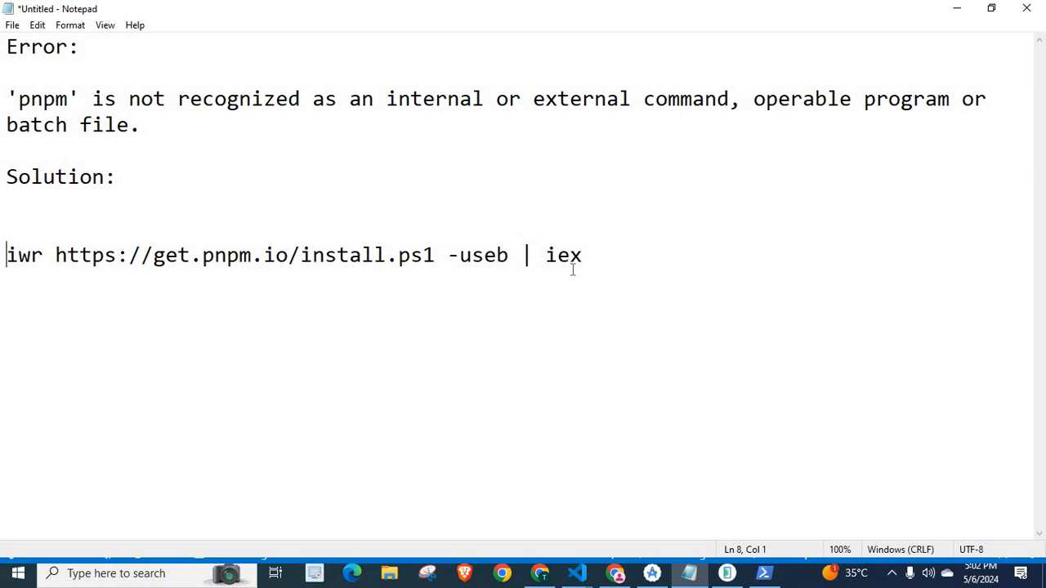
pyautogui.tripleClick(294, 254)
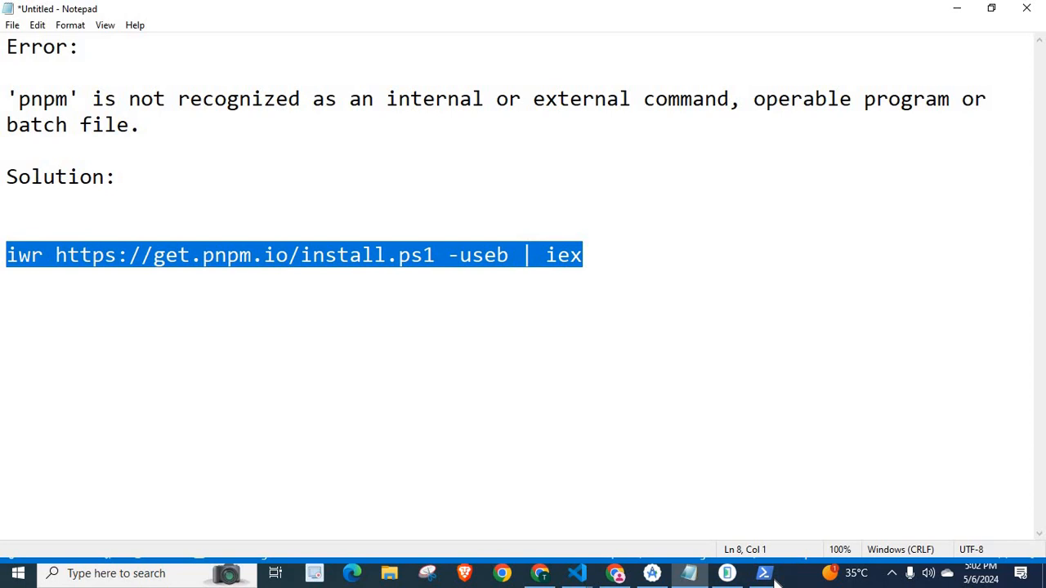
# Bring up the administrator Windows PowerShell window from the taskbar
pyautogui.click(765, 573)
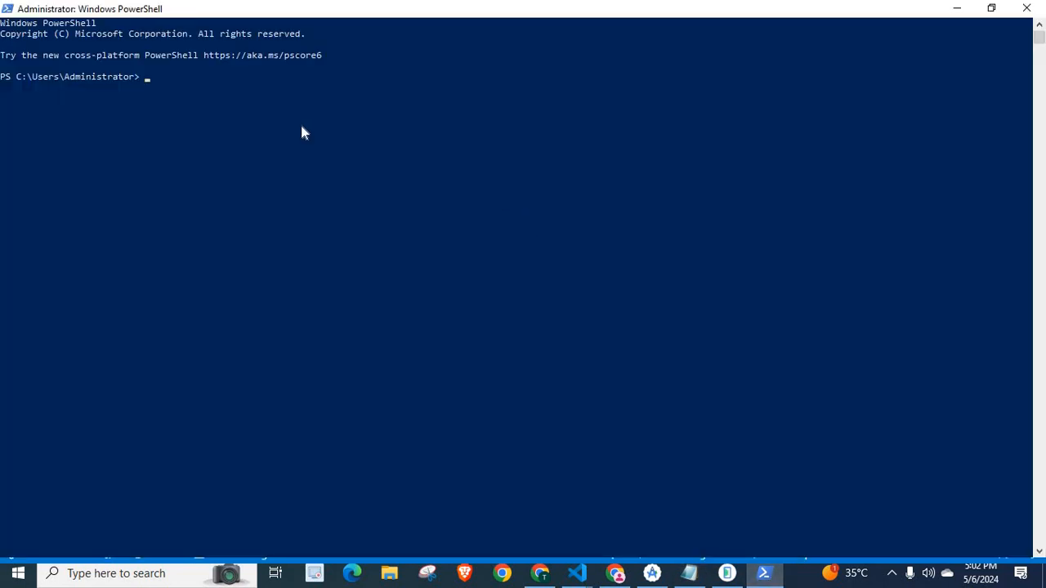
pyautogui.moveTo(256, 109)
pyautogui.write('iwr https://get.pnpm.io/install.ps1 -useb | iex')
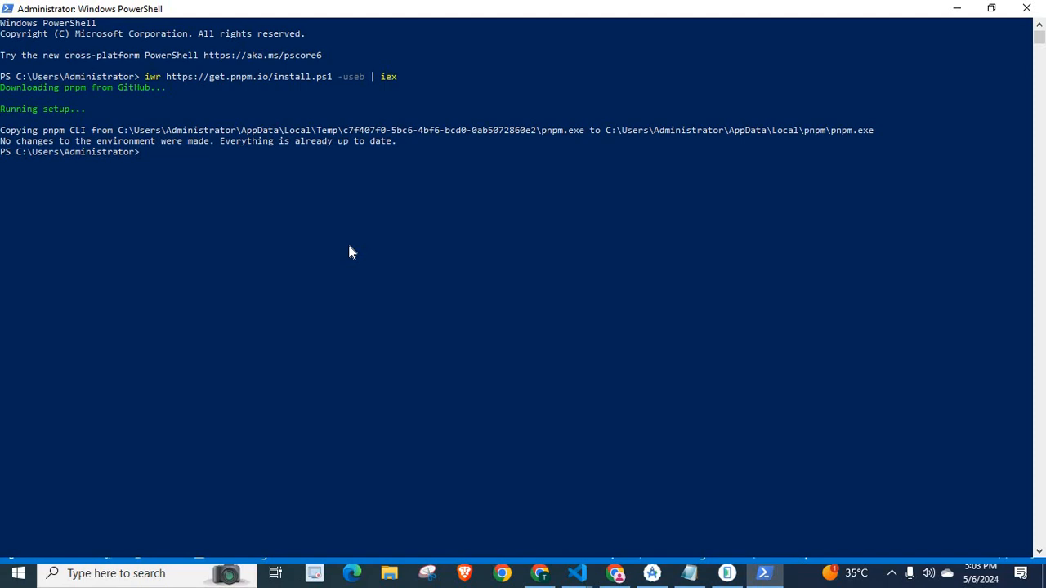
pyautogui.moveTo(200, 120)
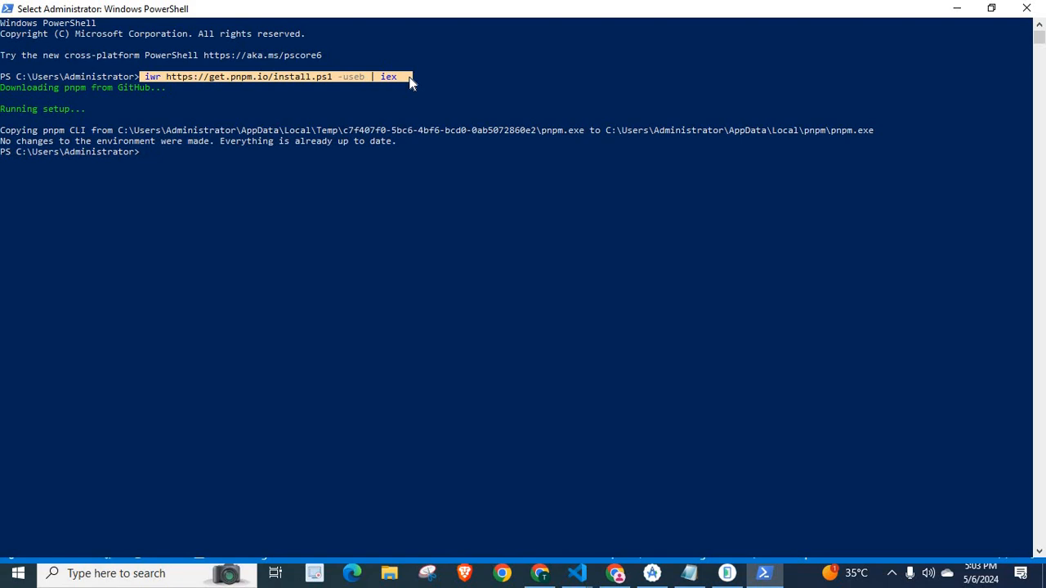
pyautogui.moveTo(938, 79)
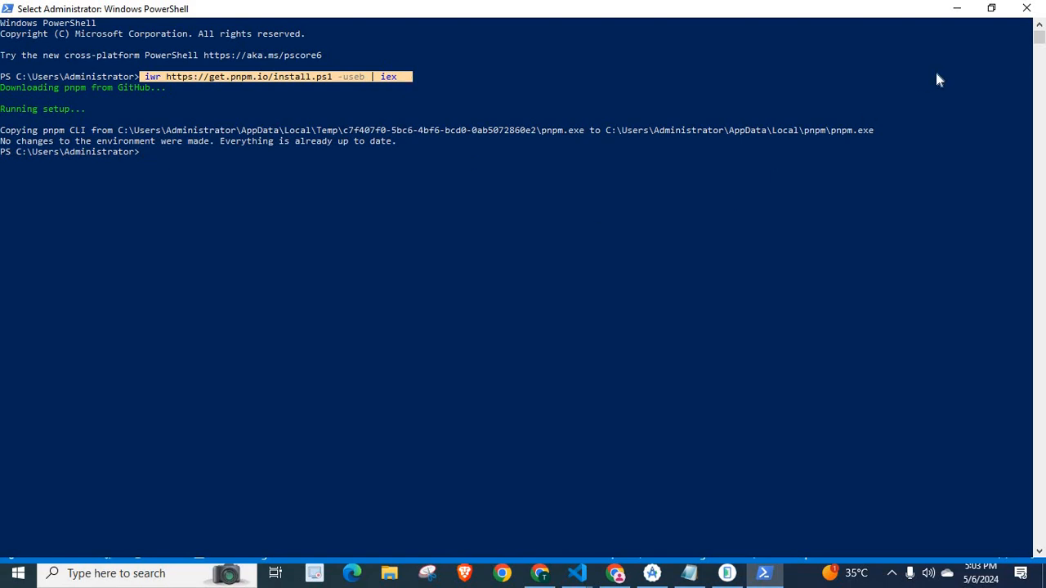
pyautogui.moveTo(1002, 50)
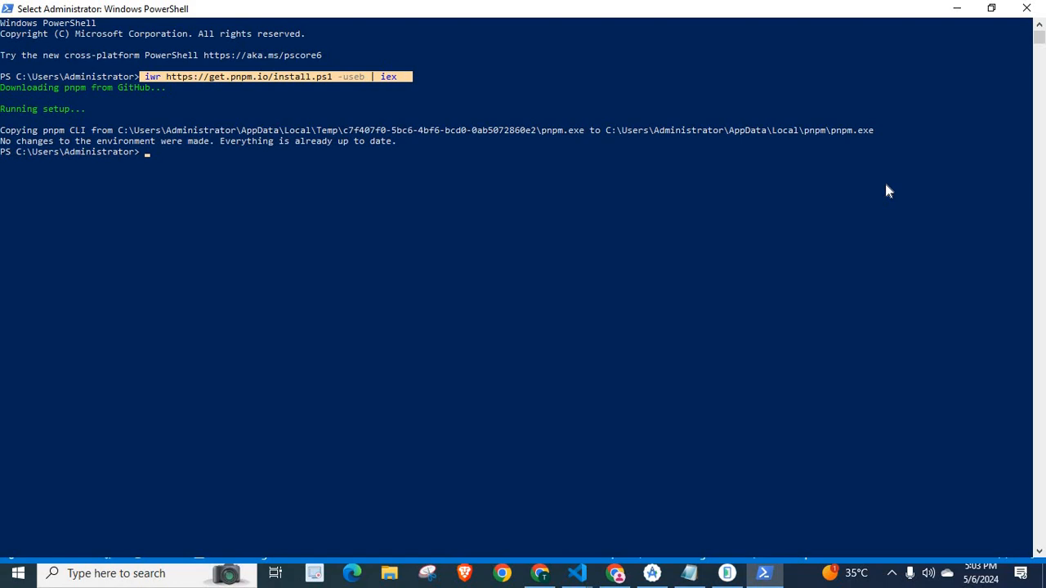
pyautogui.moveTo(689, 546)
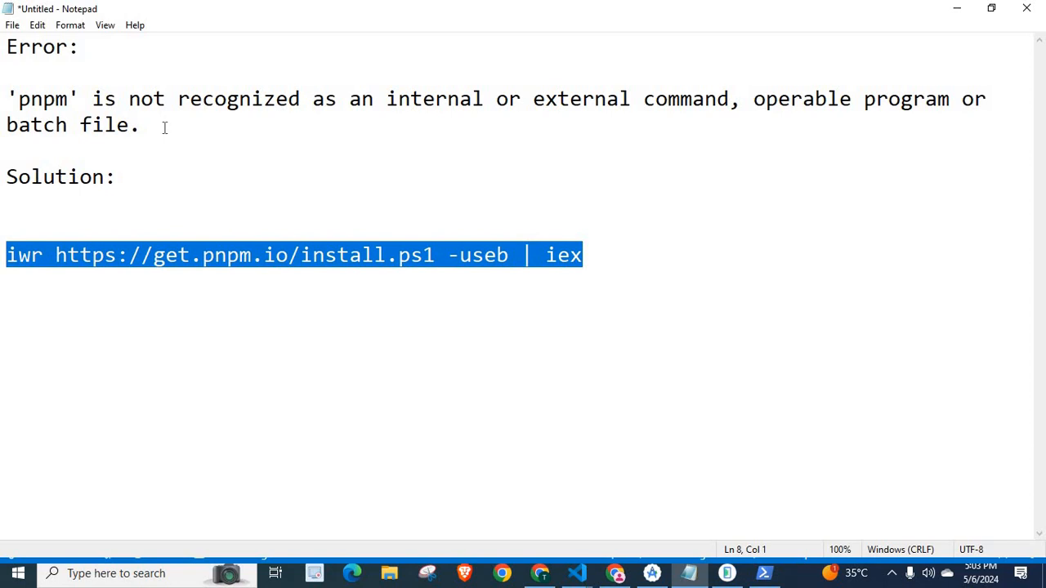
pyautogui.click(141, 125)
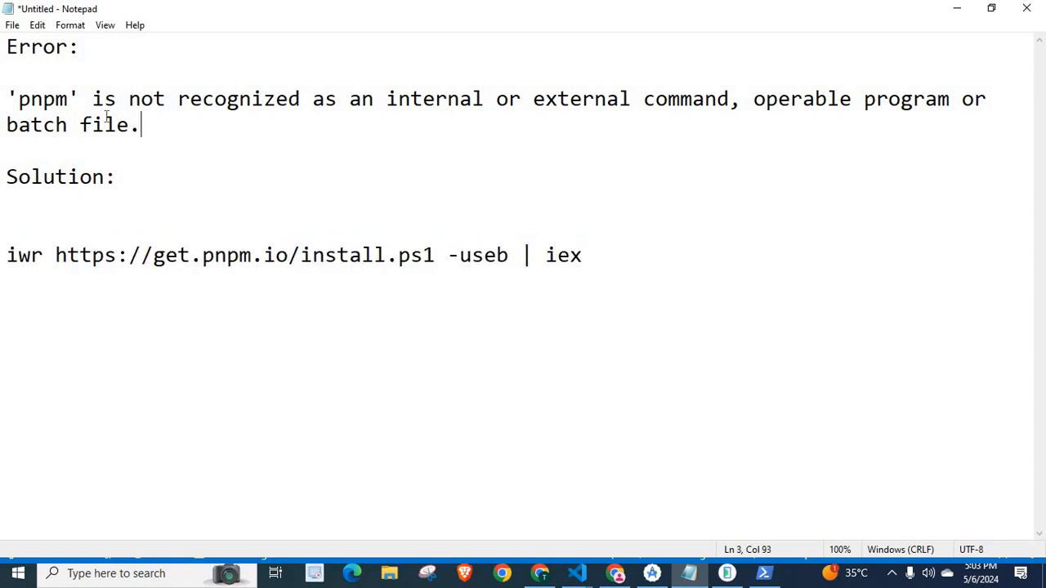
pyautogui.moveTo(141, 125); pyautogui.dragTo(7, 98)
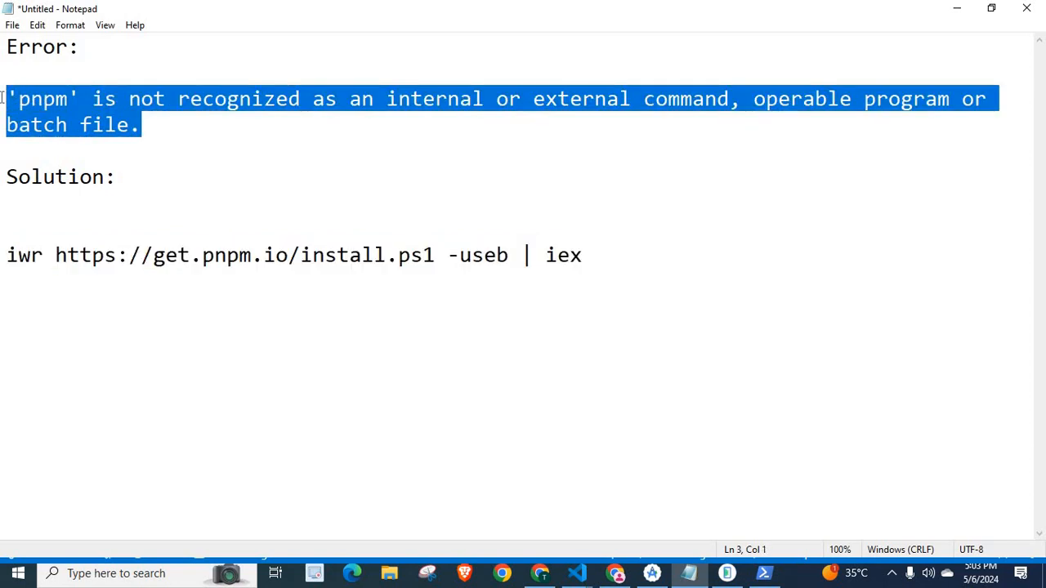